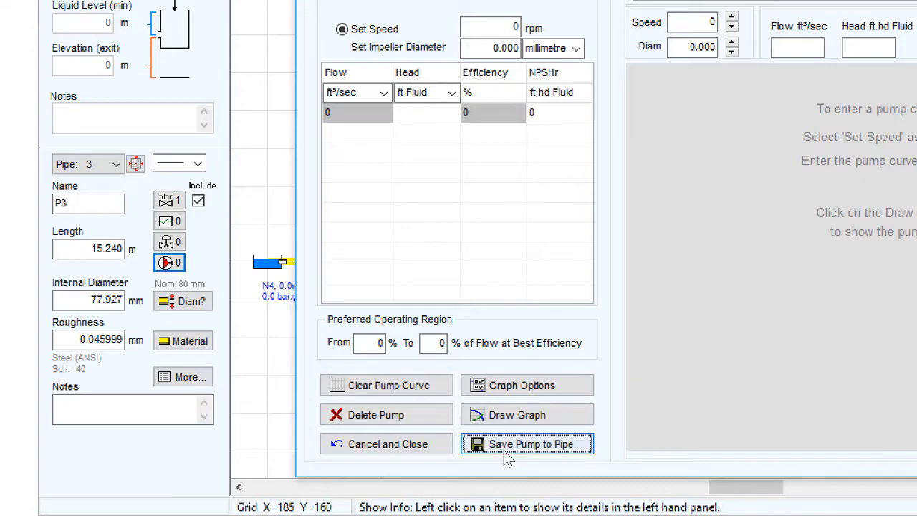
- Save the pump to pipe P3 so it appears at the pipe's start on the drawing
click(527, 444)
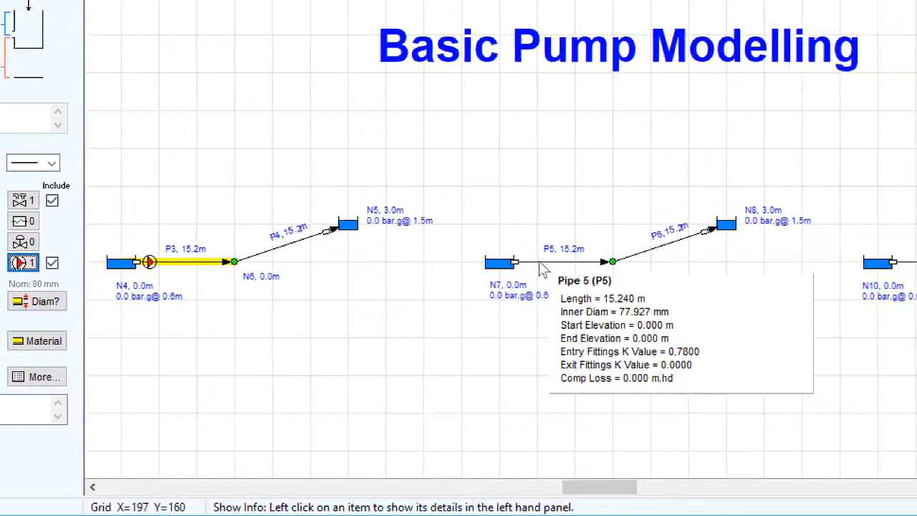
- Add a pump to pipe P5 via Add / Edit Pump and save it to the pipe
right_click(544, 261)
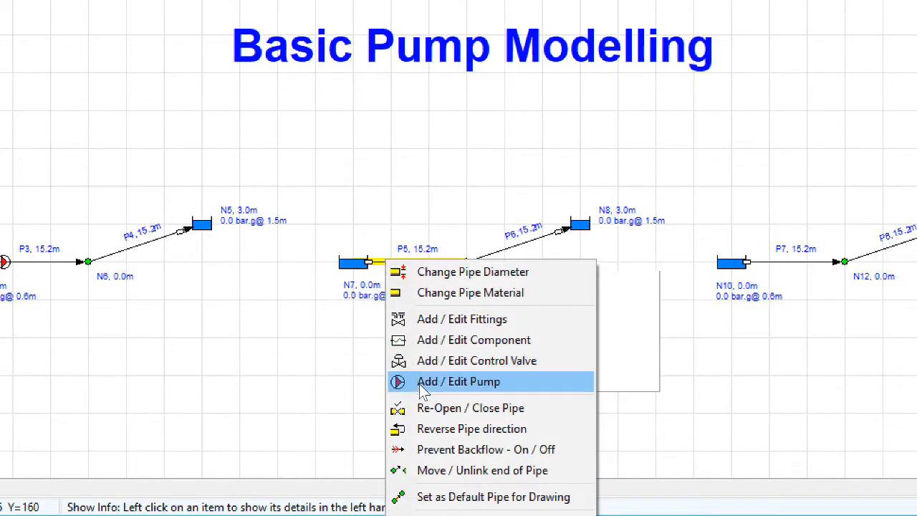
click(458, 381)
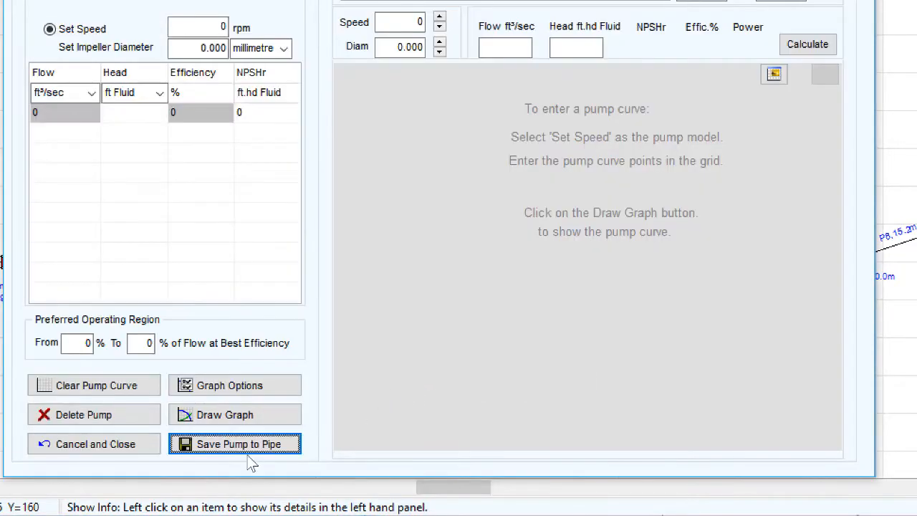
click(235, 444)
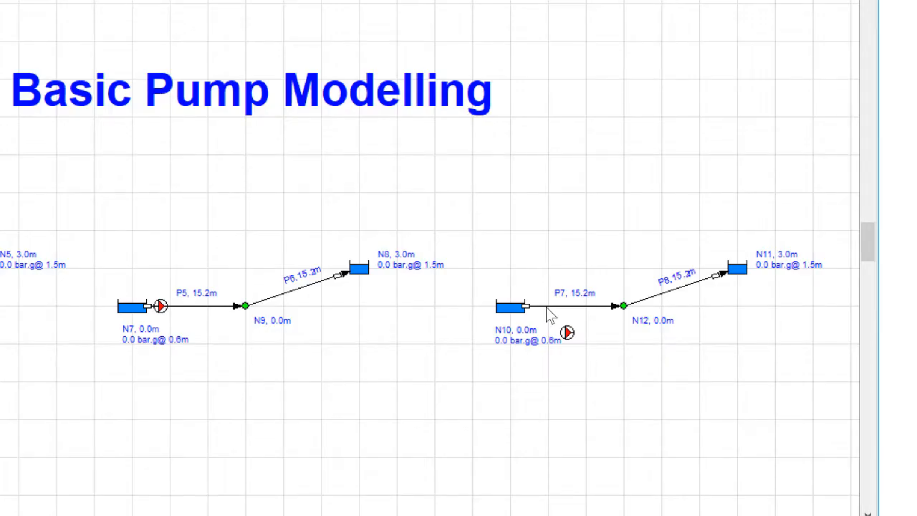
- Add a pump to pipe P7 and confirm entering its pump data now
click(567, 332)
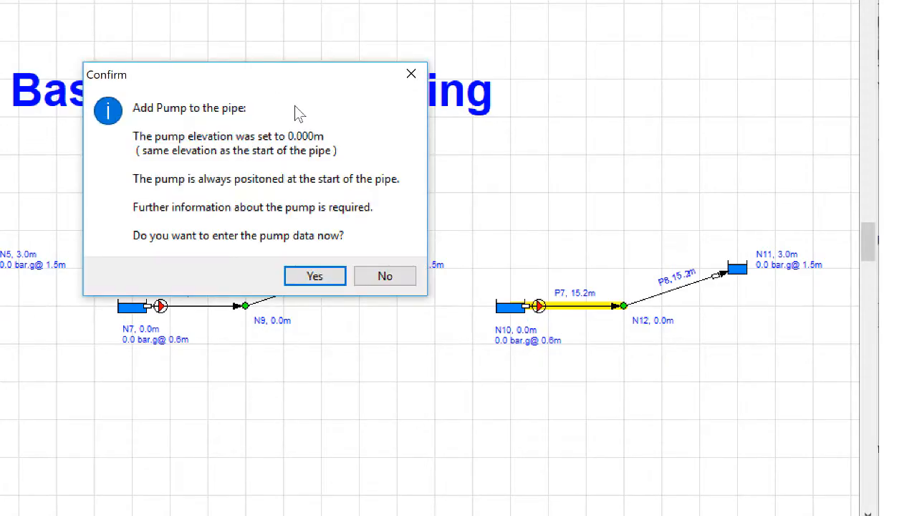
mouse_move(335, 283)
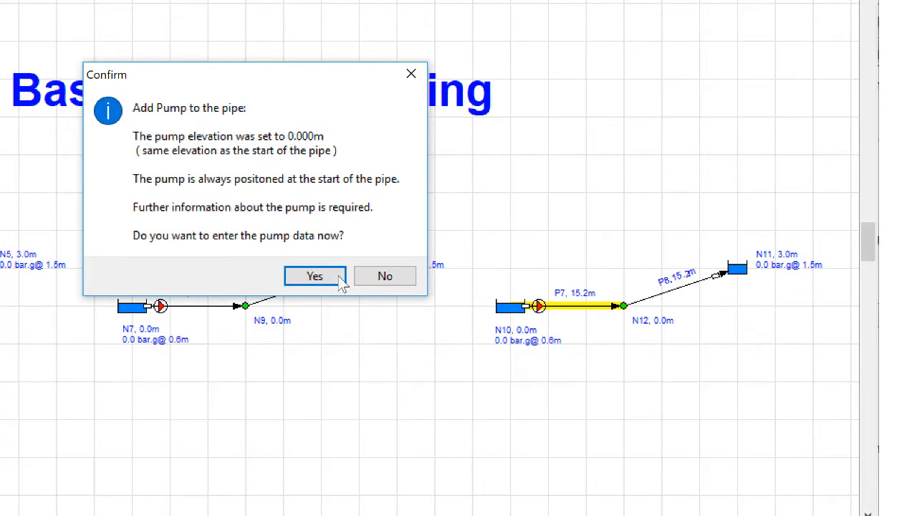
mouse_move(338, 292)
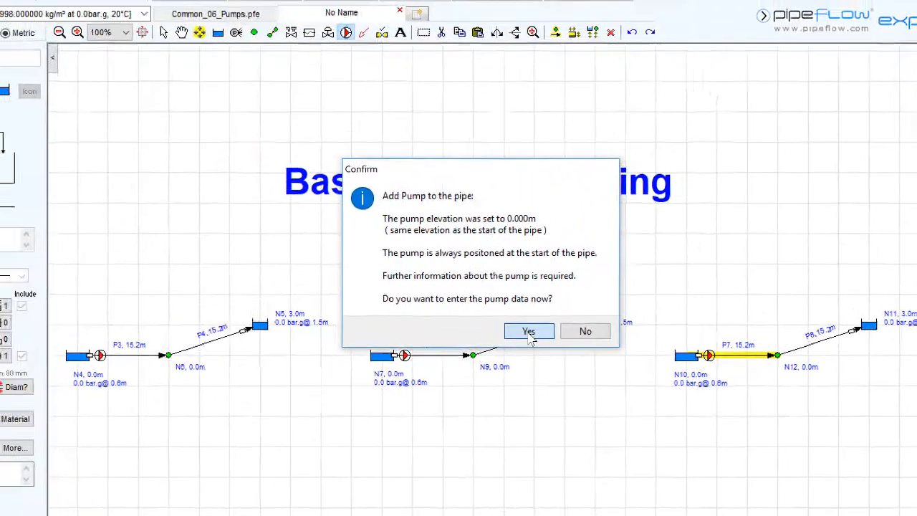
click(529, 331)
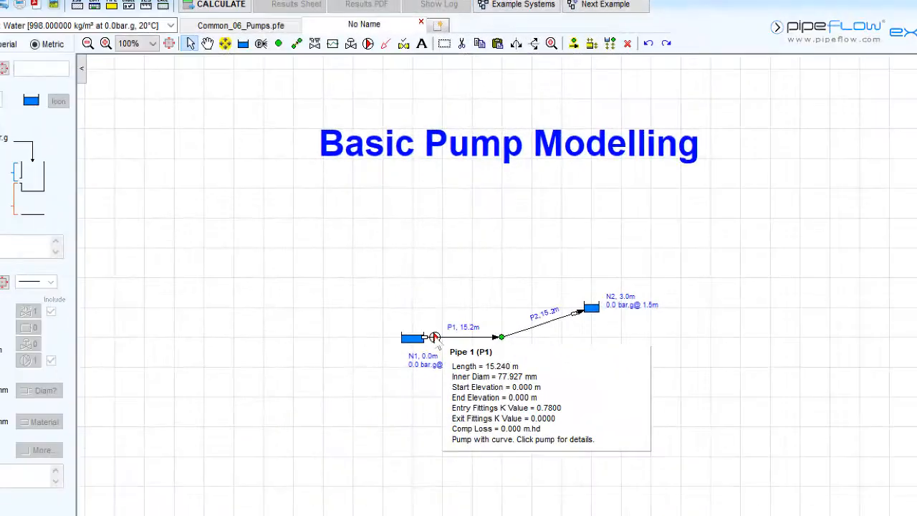
- Open the Pump Data for the pump on P1 and choose the second pump icon
click(435, 336)
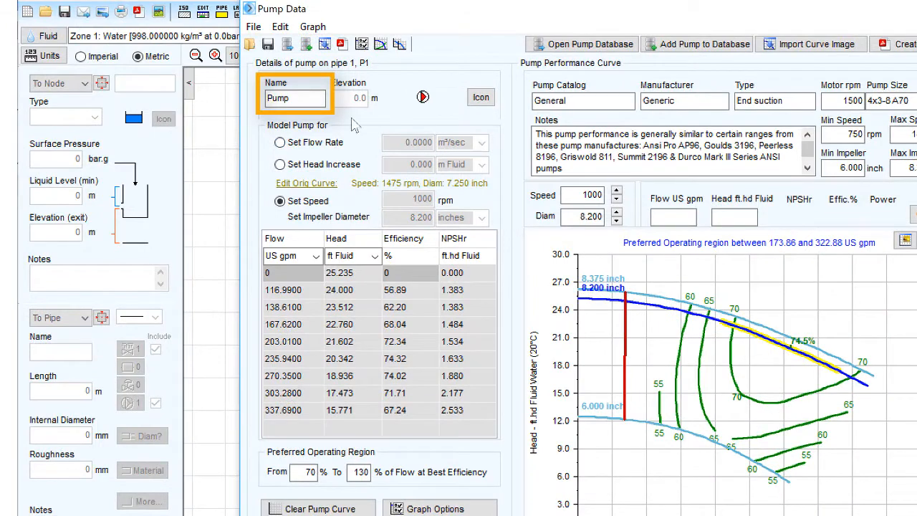
click(482, 97)
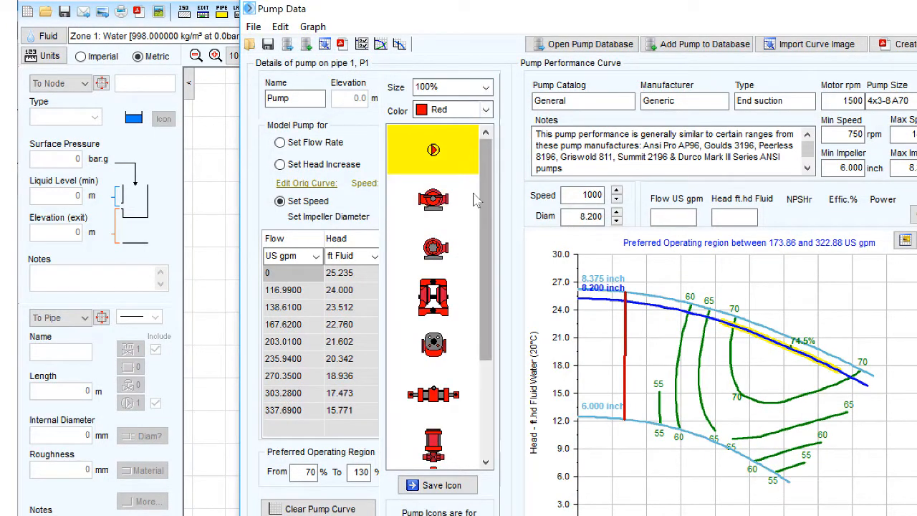
click(433, 199)
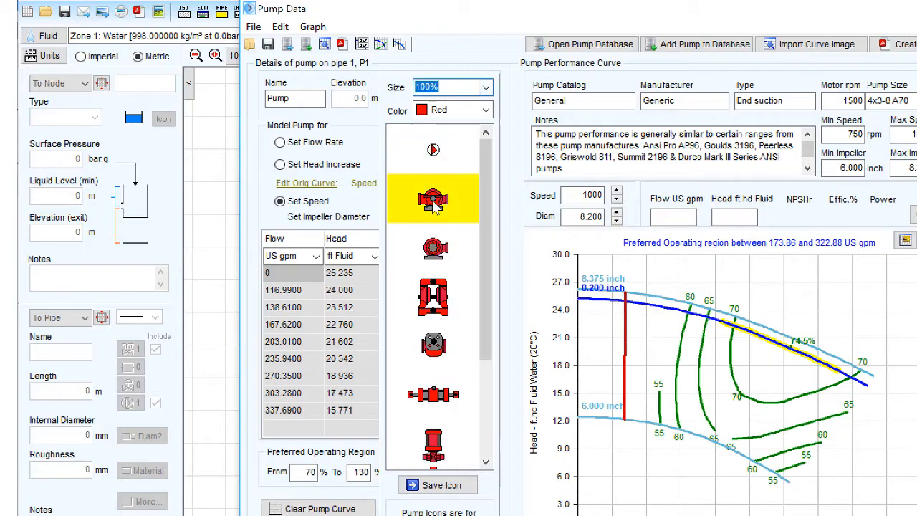
click(432, 200)
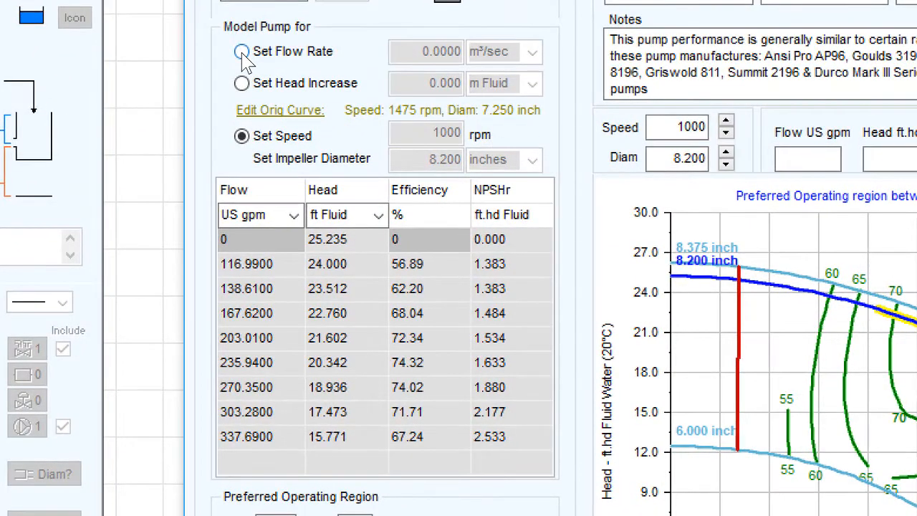
click(238, 52)
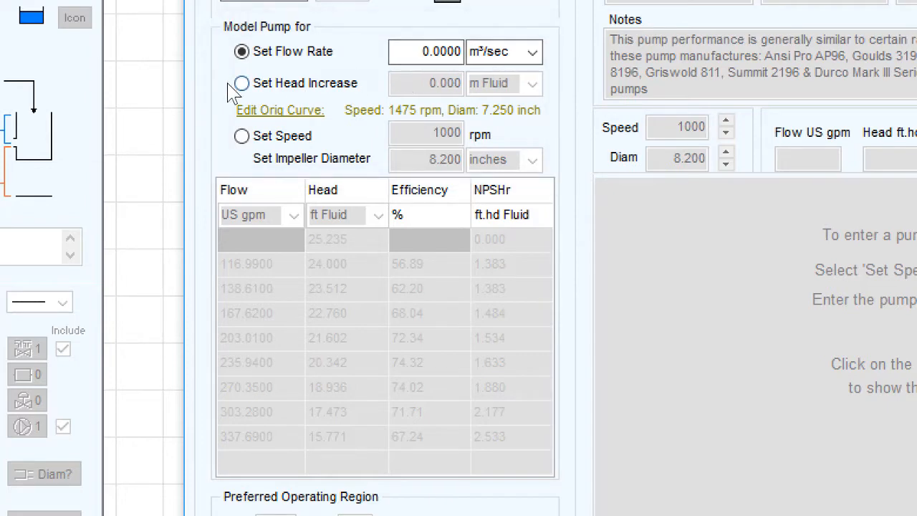
click(241, 83)
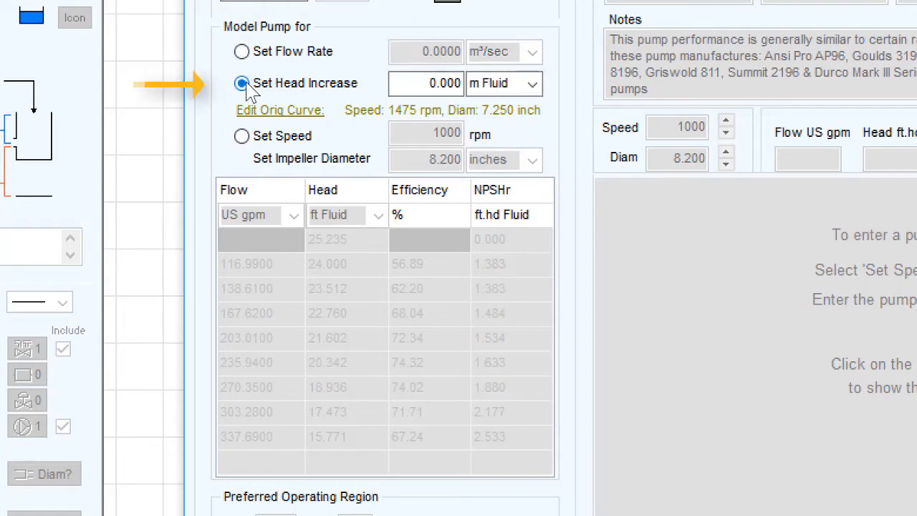
click(240, 134)
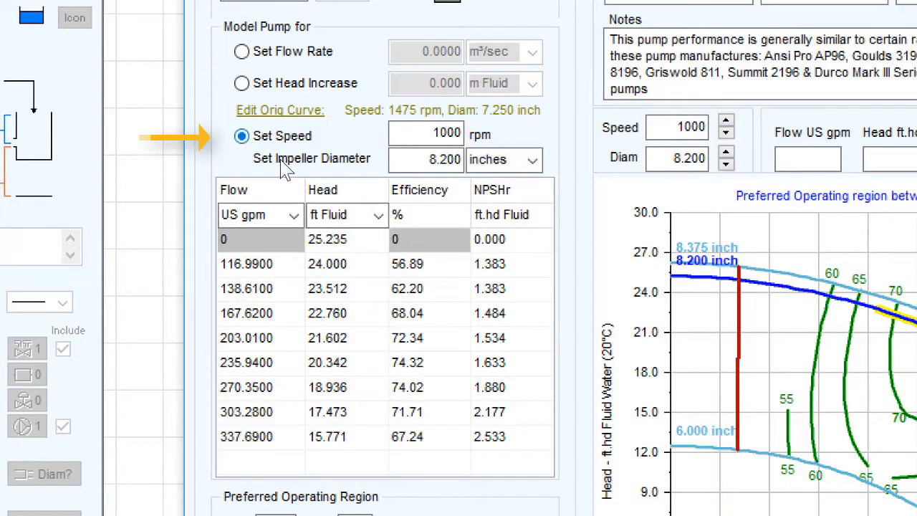
mouse_move(578, 476)
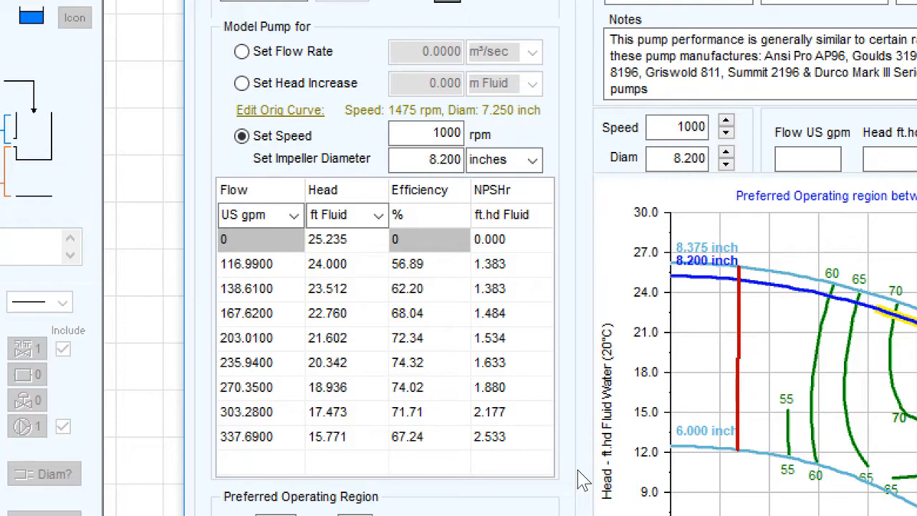
scroll(down, 3)
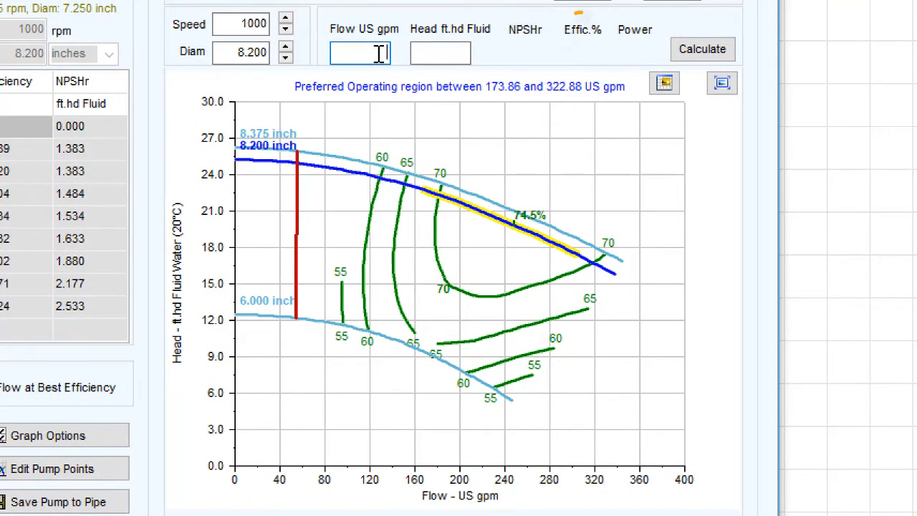
- Calculate the operating point at 150 US gpm, giving 22.74 ft head at 65% efficiency
text(150)
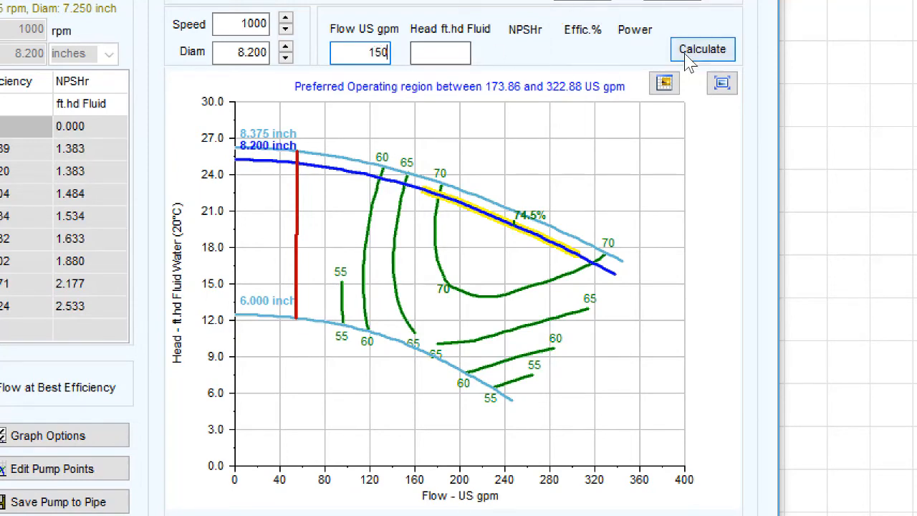
click(702, 48)
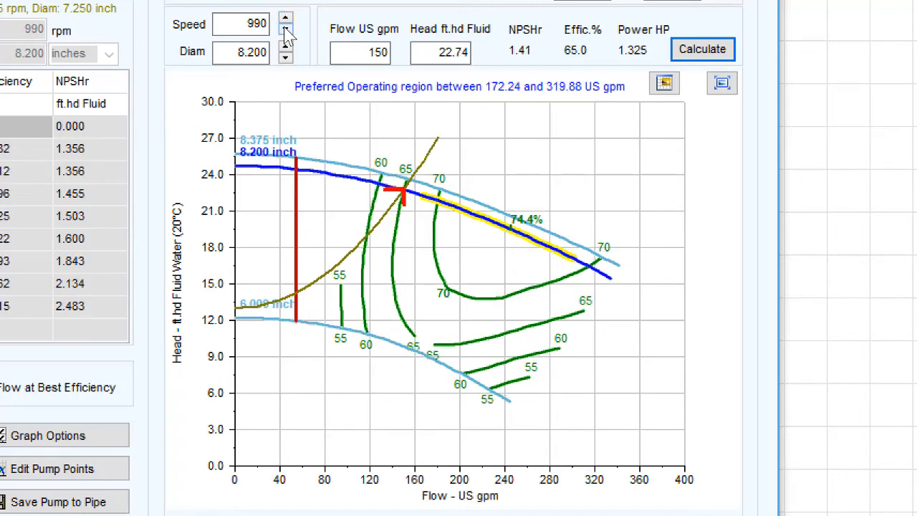
- Nudge the speed down and back to 1000 rpm, then reduce the impeller diameter to 7.750 inch
click(283, 56)
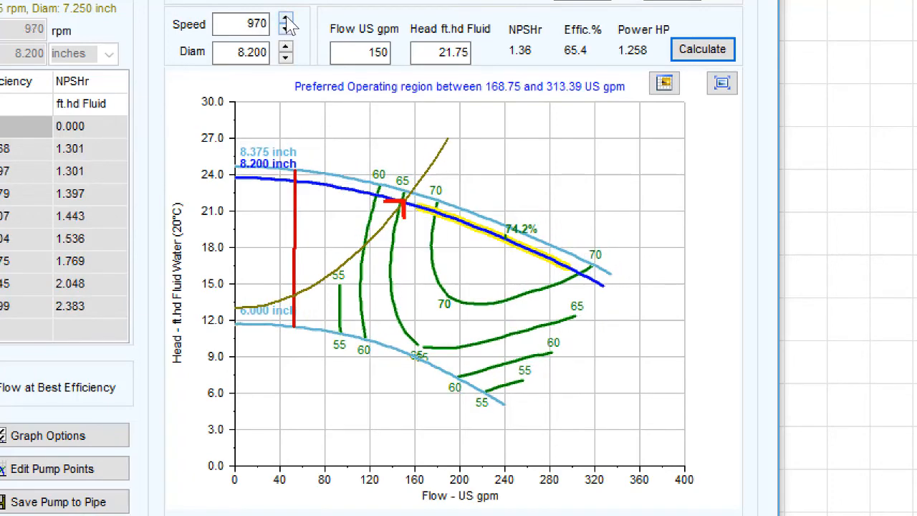
click(284, 19)
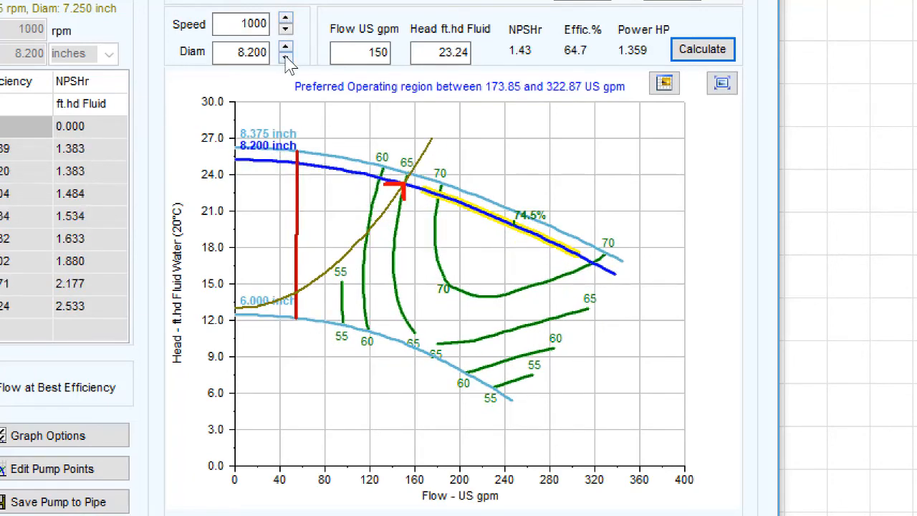
click(284, 57)
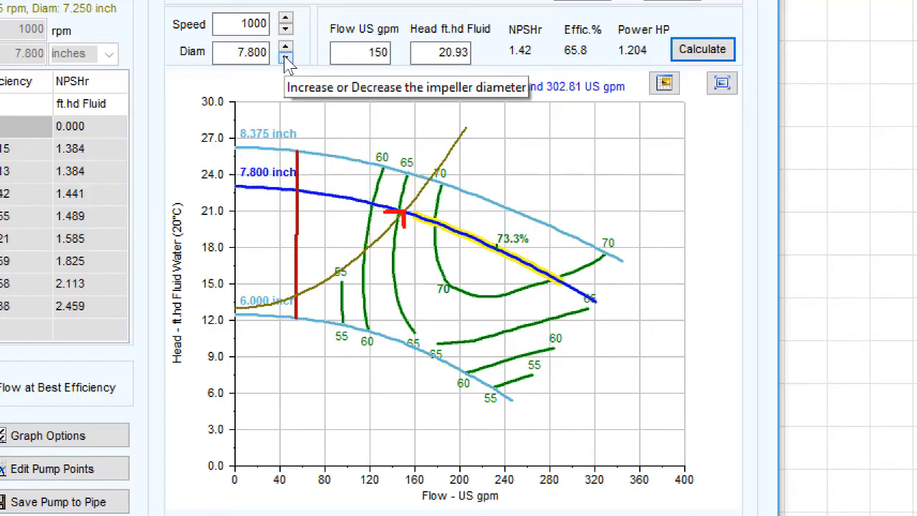
click(284, 57)
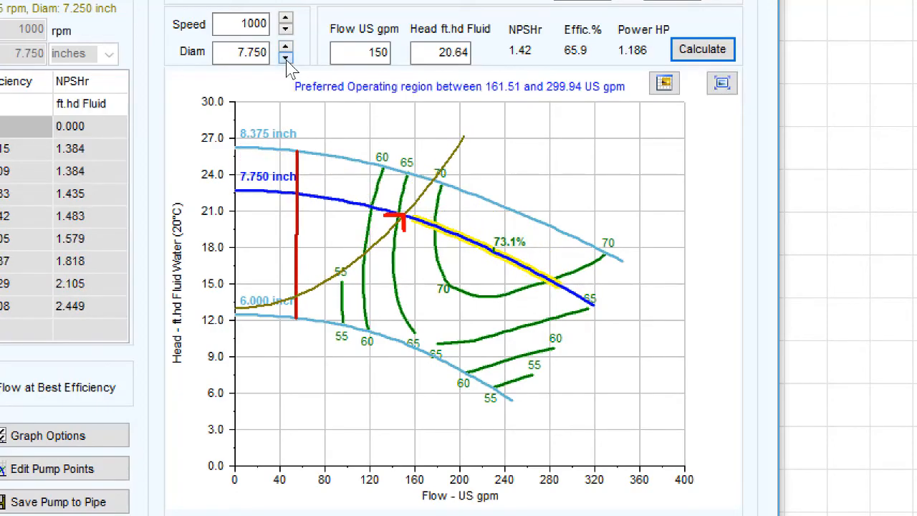